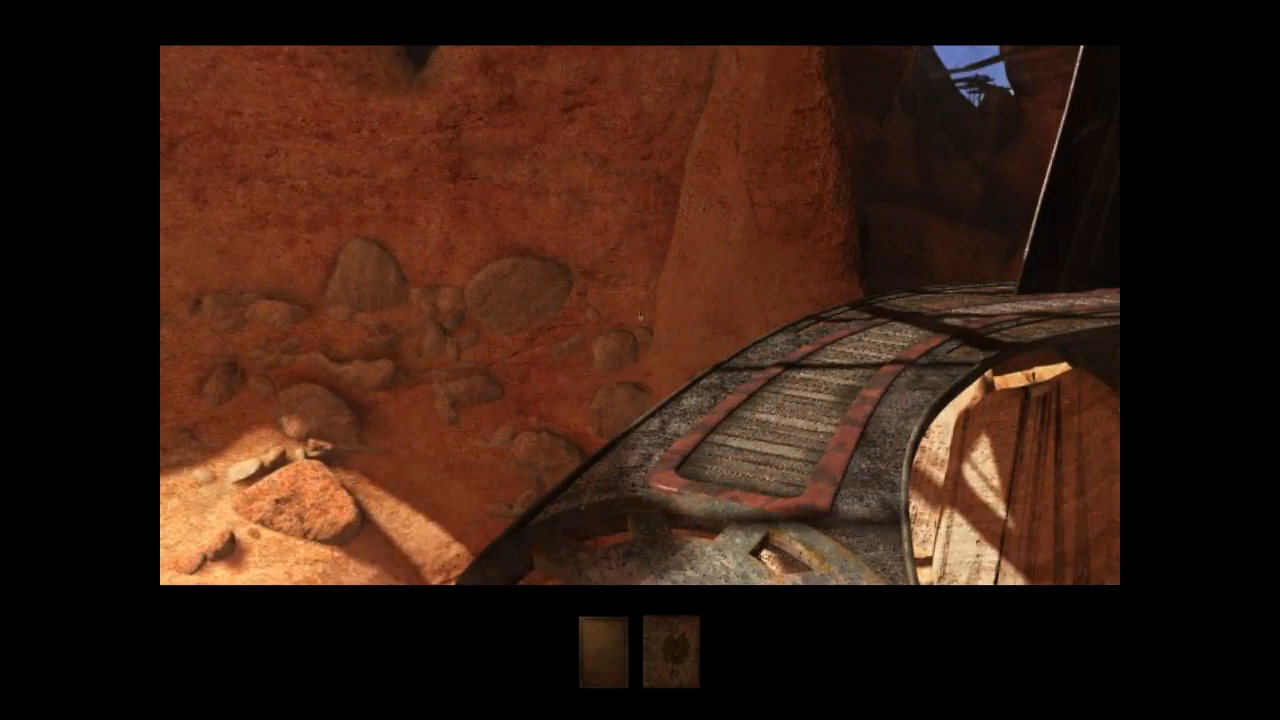
Move forward along the curved walkway toward the red valve machine.
click(640, 316)
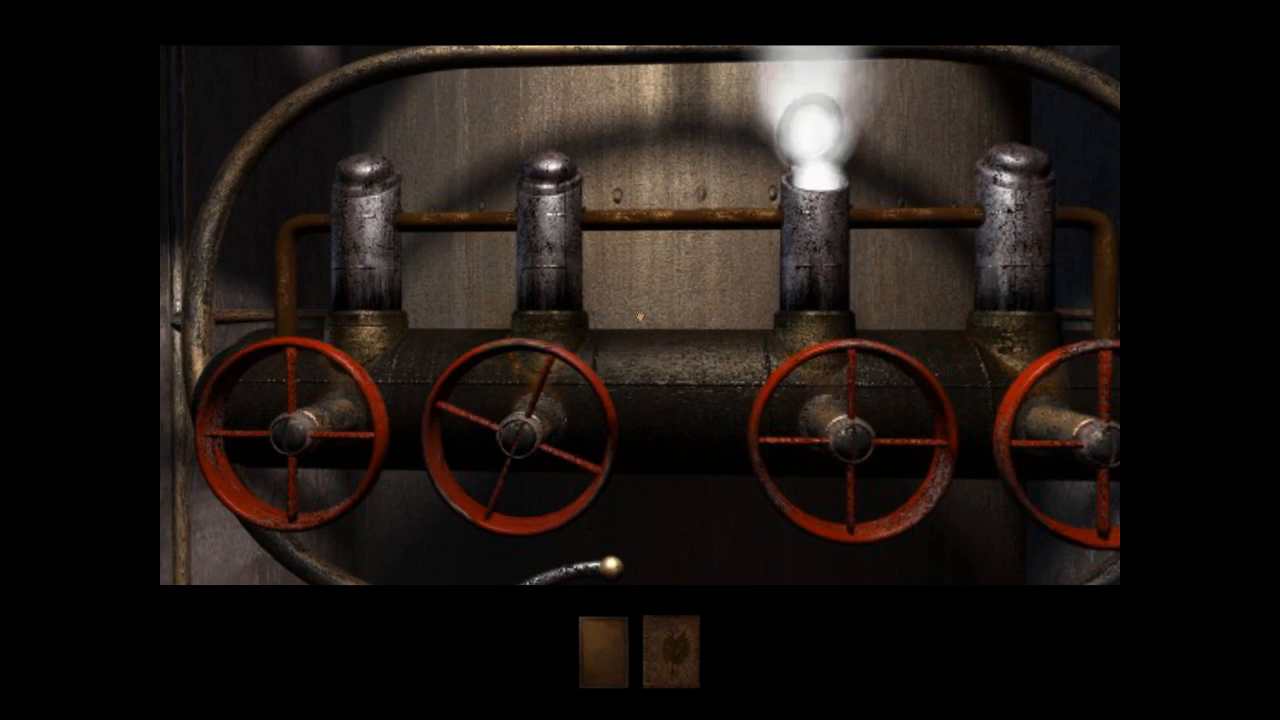
Turn the valve wheels so the third lamp goes dark and the second one glows.
click(510, 438)
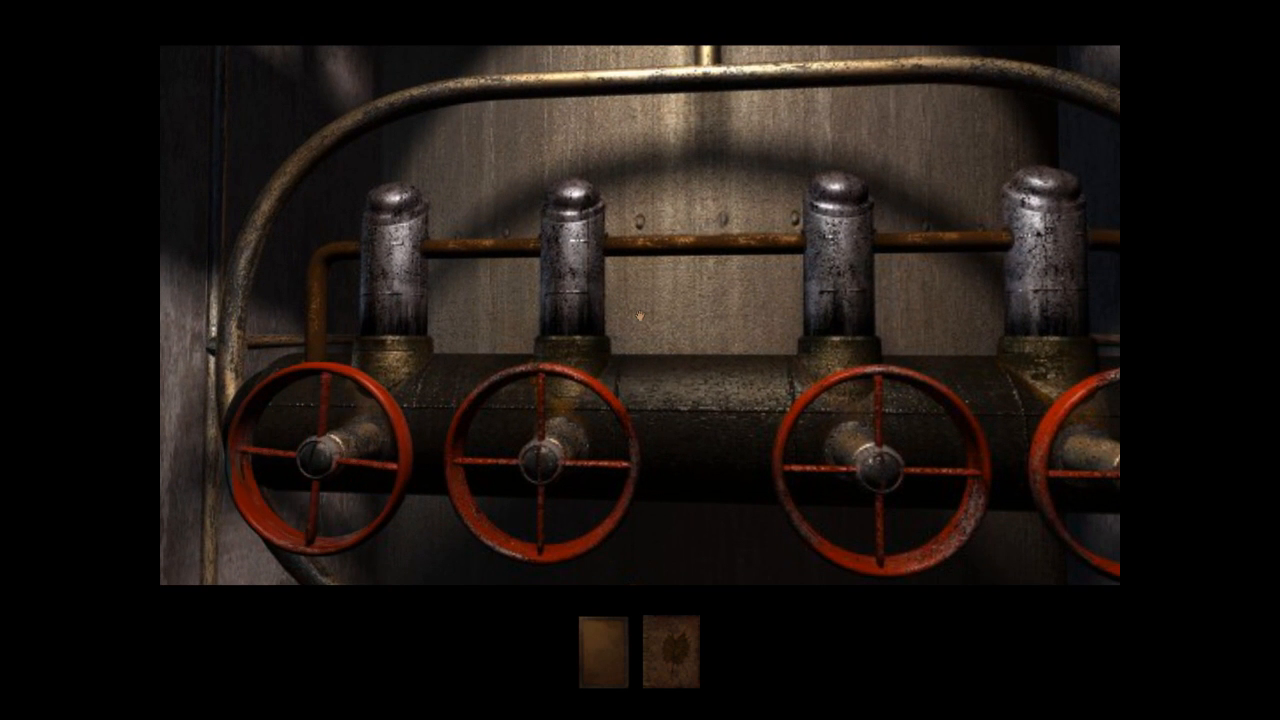
click(320, 458)
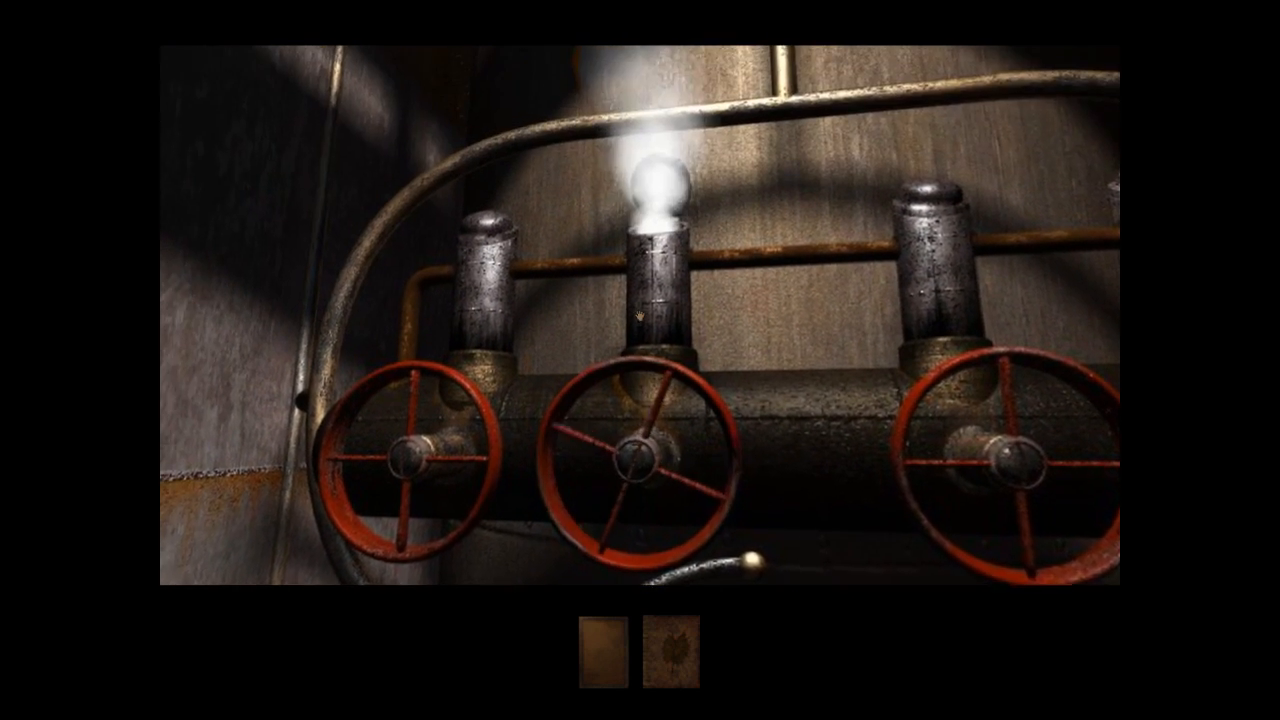
click(644, 300)
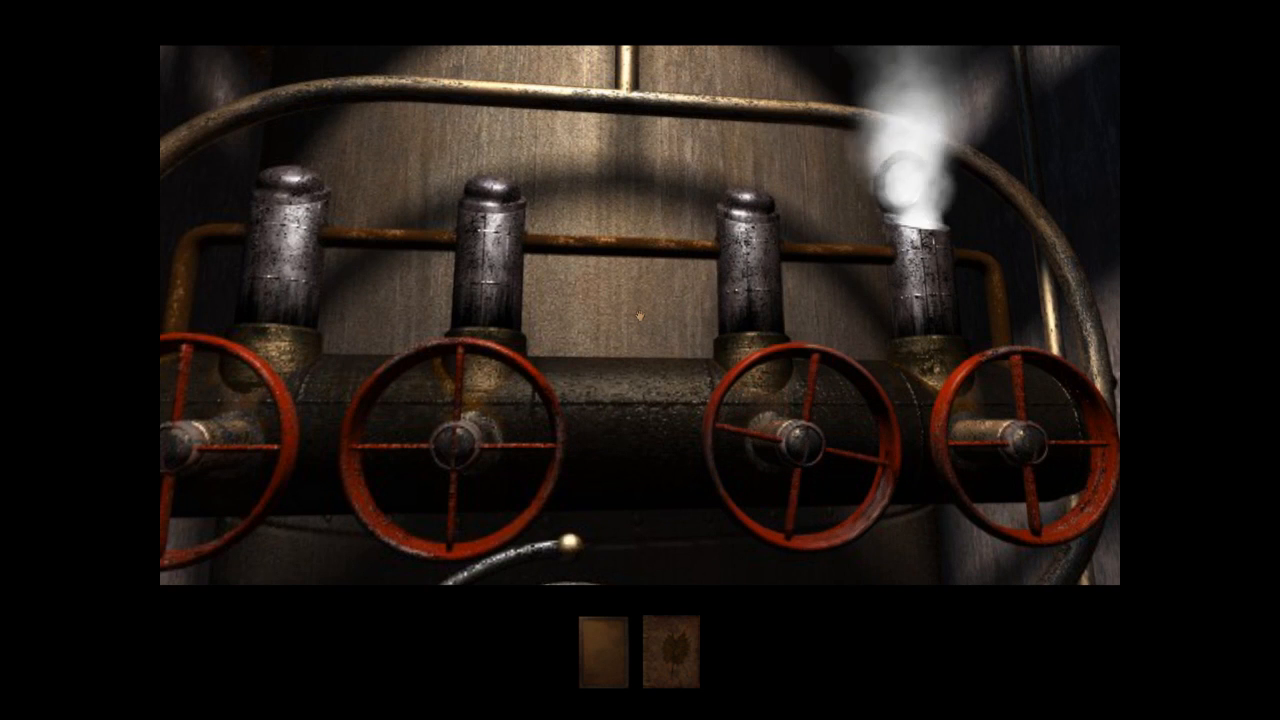
Turn toward the two red valves beside the wall above the pressure gauge.
click(792, 450)
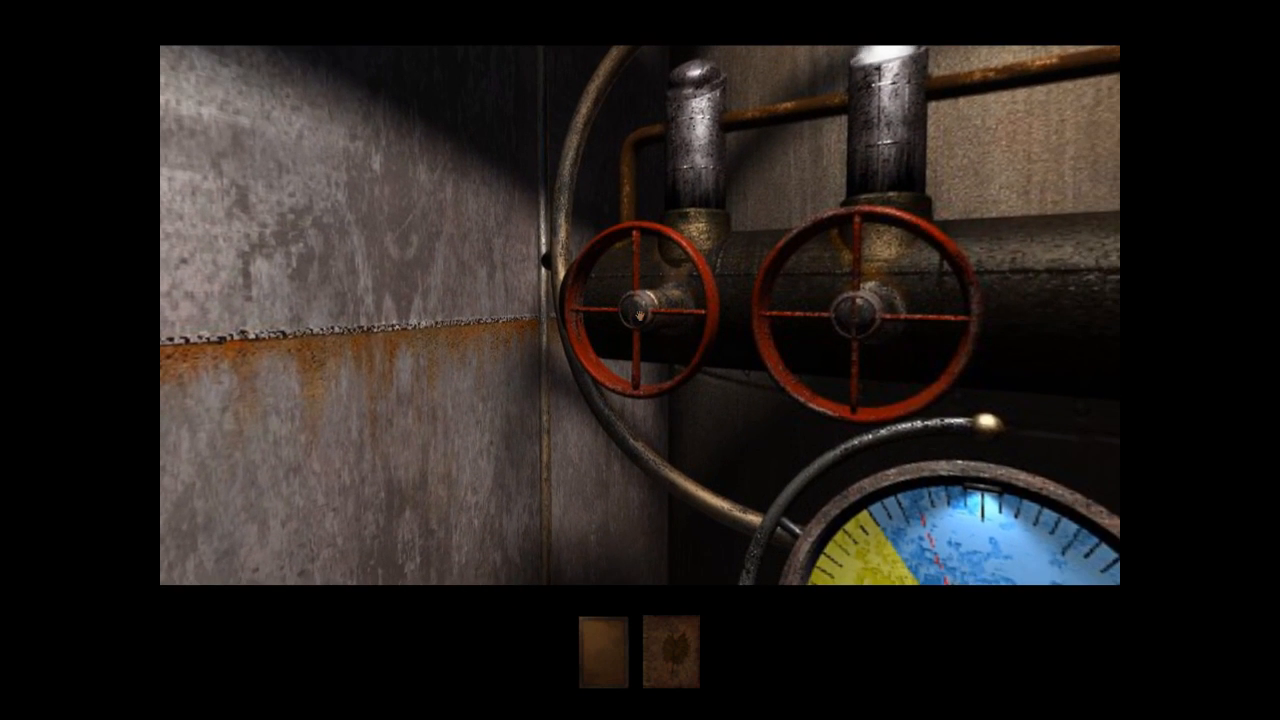
click(900, 530)
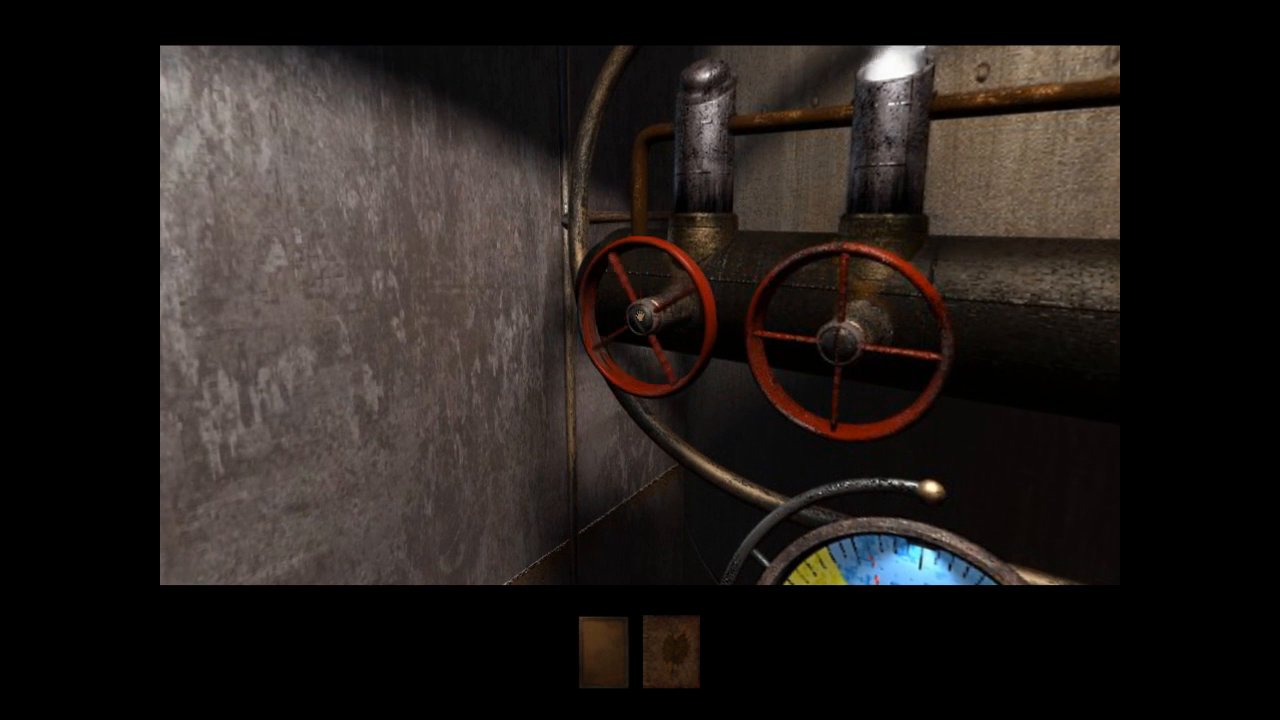
click(644, 316)
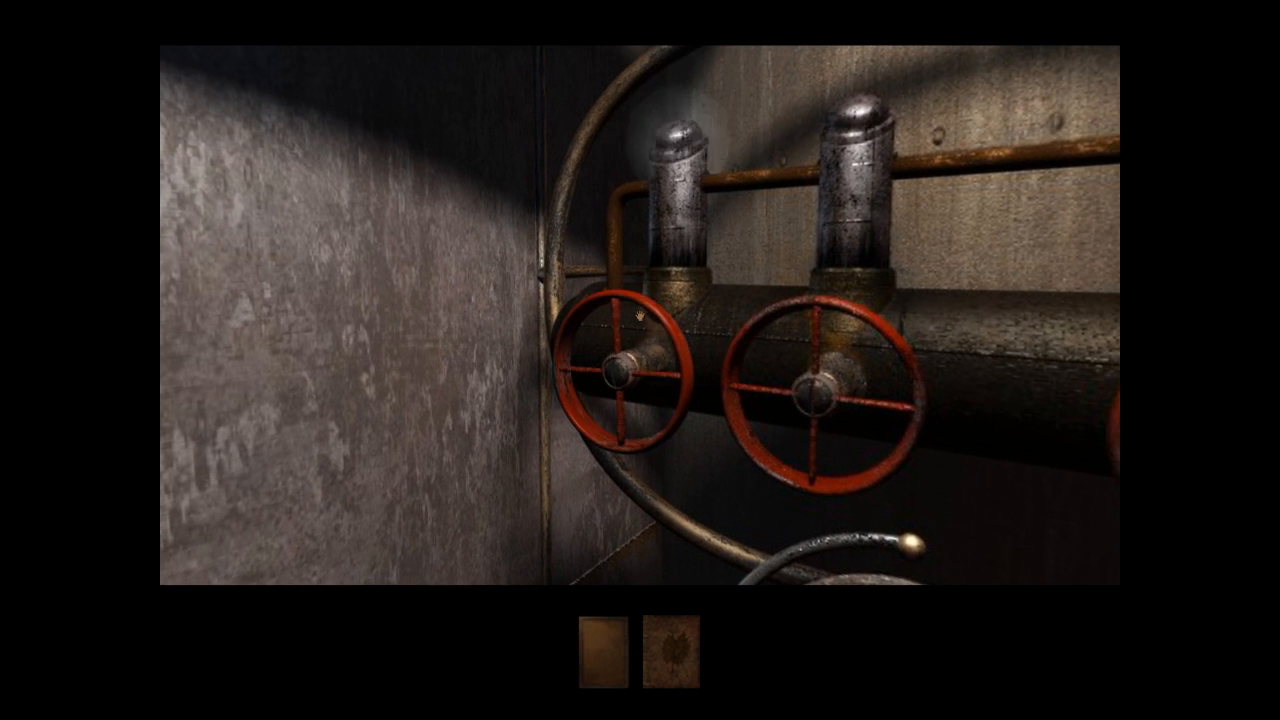
Turn back to face the whole row of four valves above the gauge.
click(624, 390)
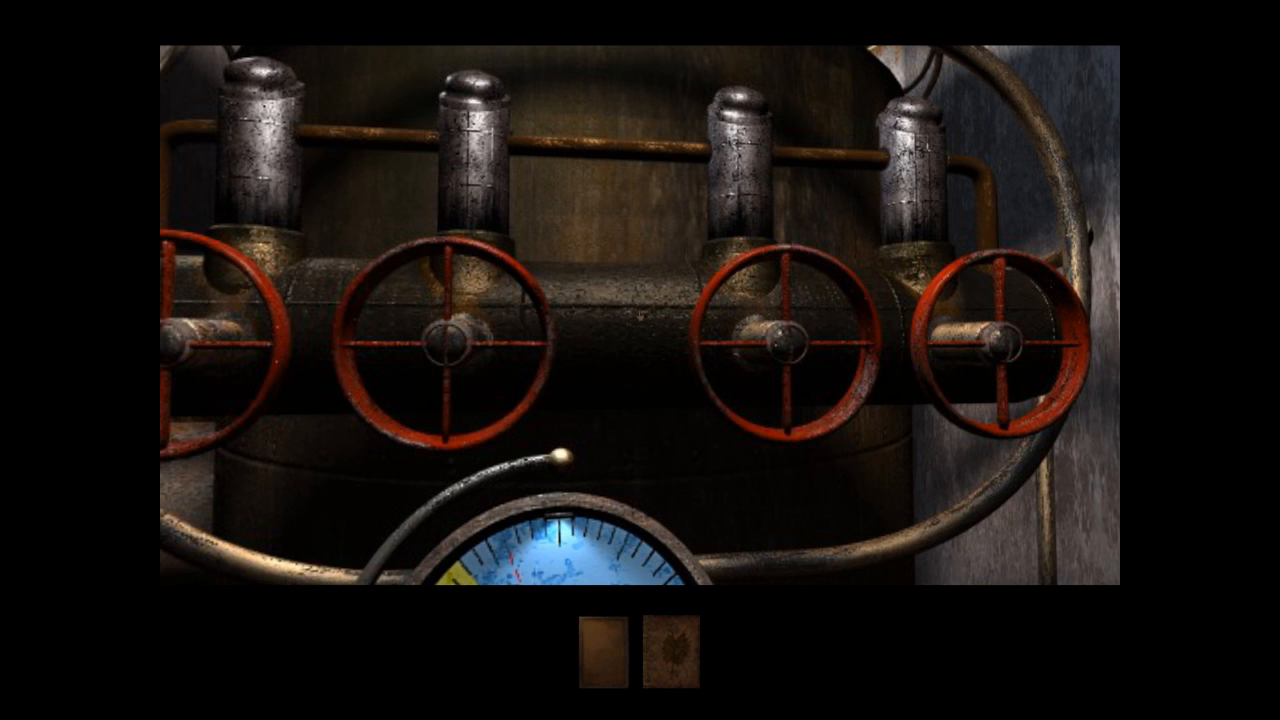
Walk from the valve machine into the canyon to the foot of the pillar ladder.
click(564, 556)
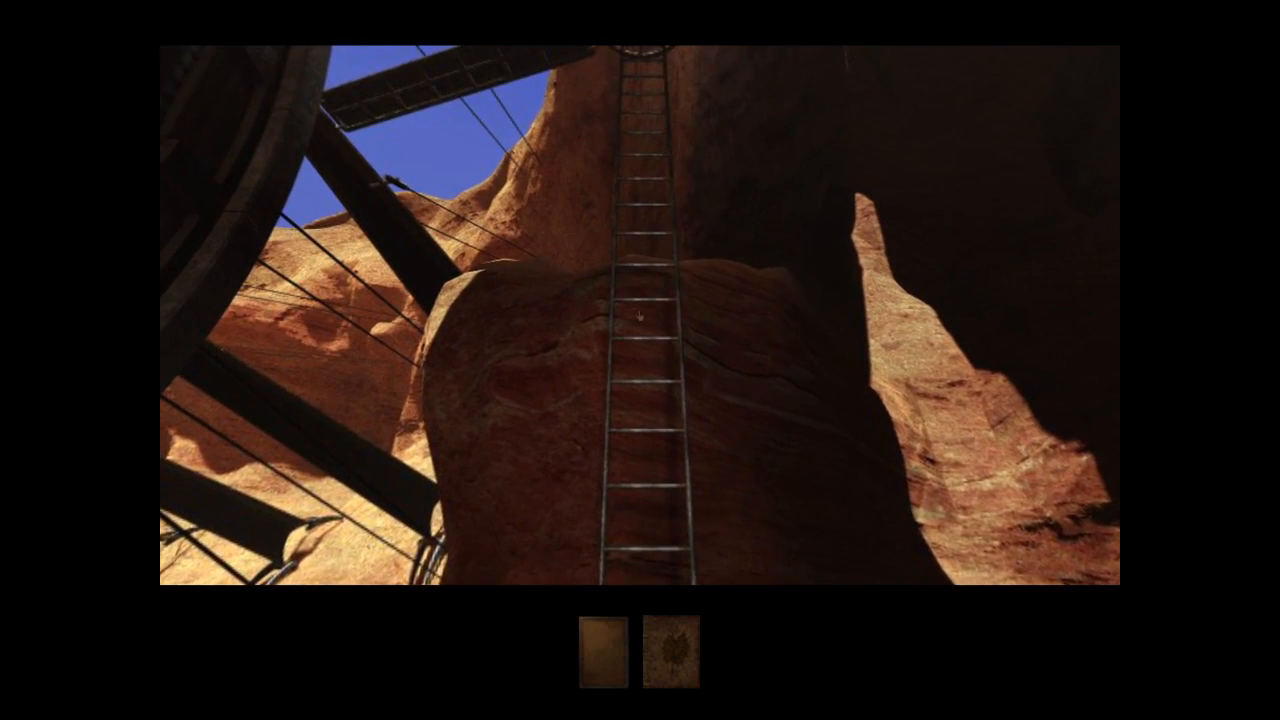
click(636, 320)
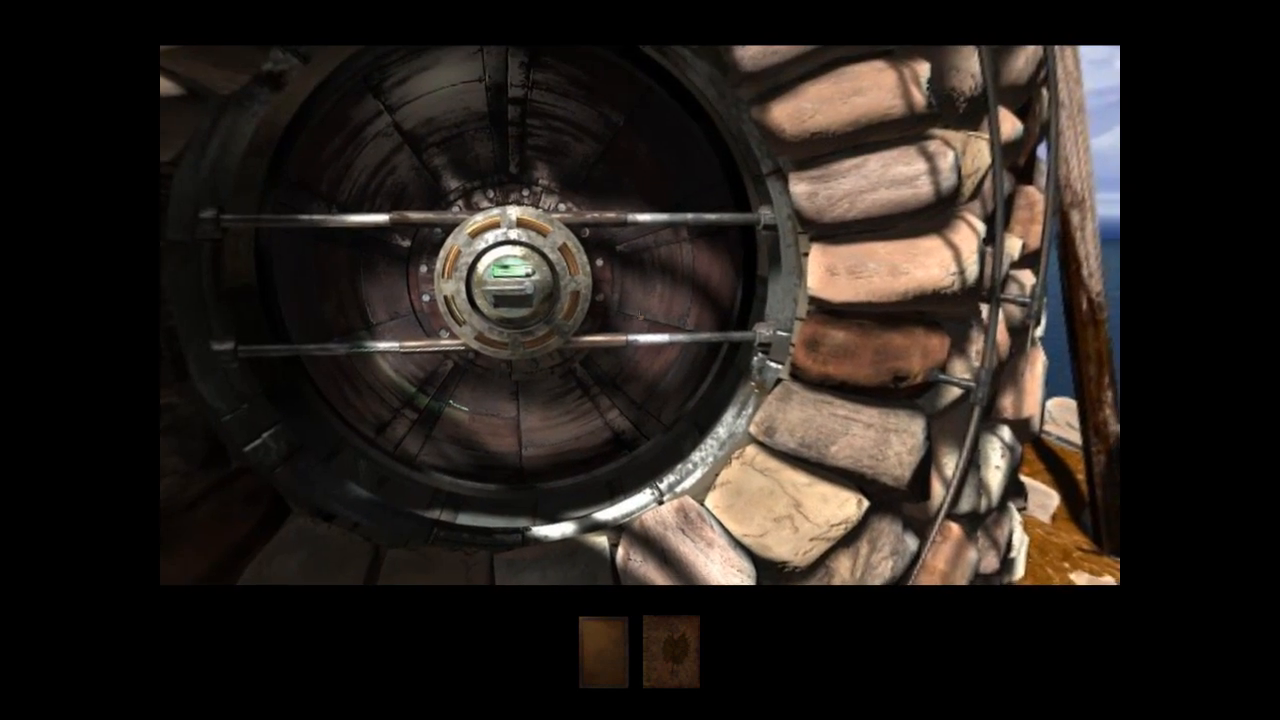
click(512, 290)
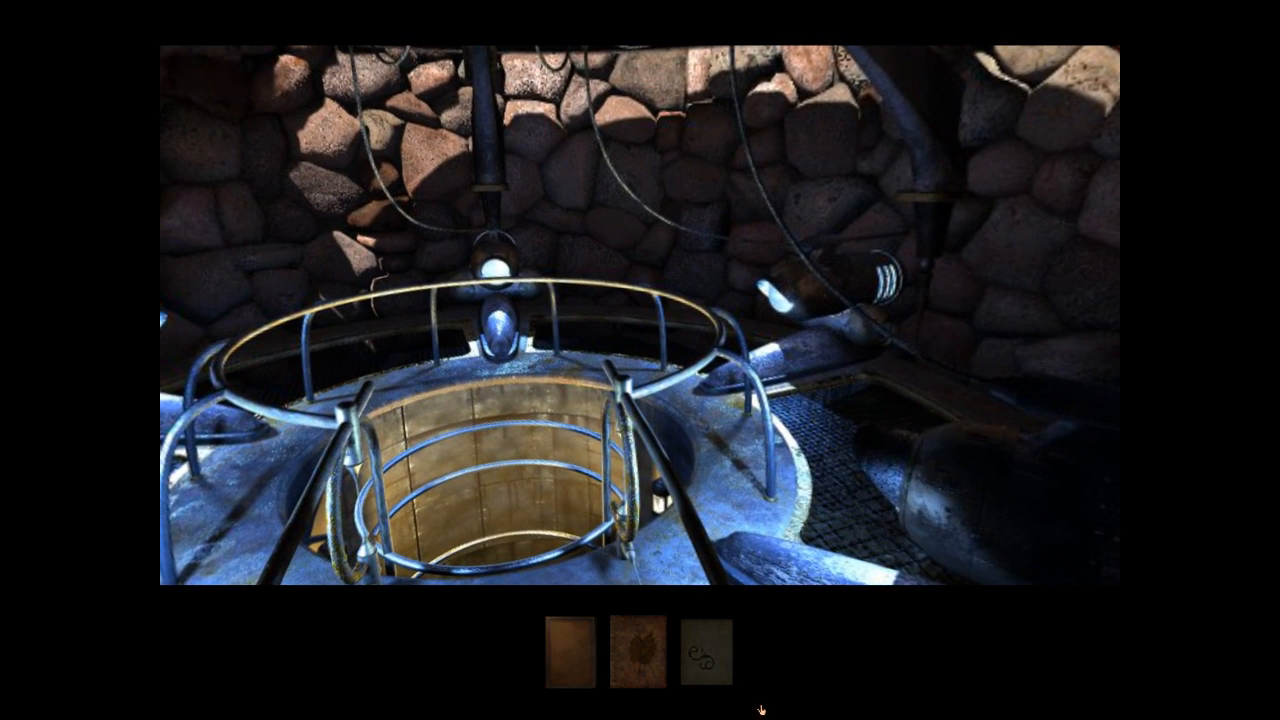
Climb to the top of the round shaft and look down at its floor and central wheel.
click(702, 656)
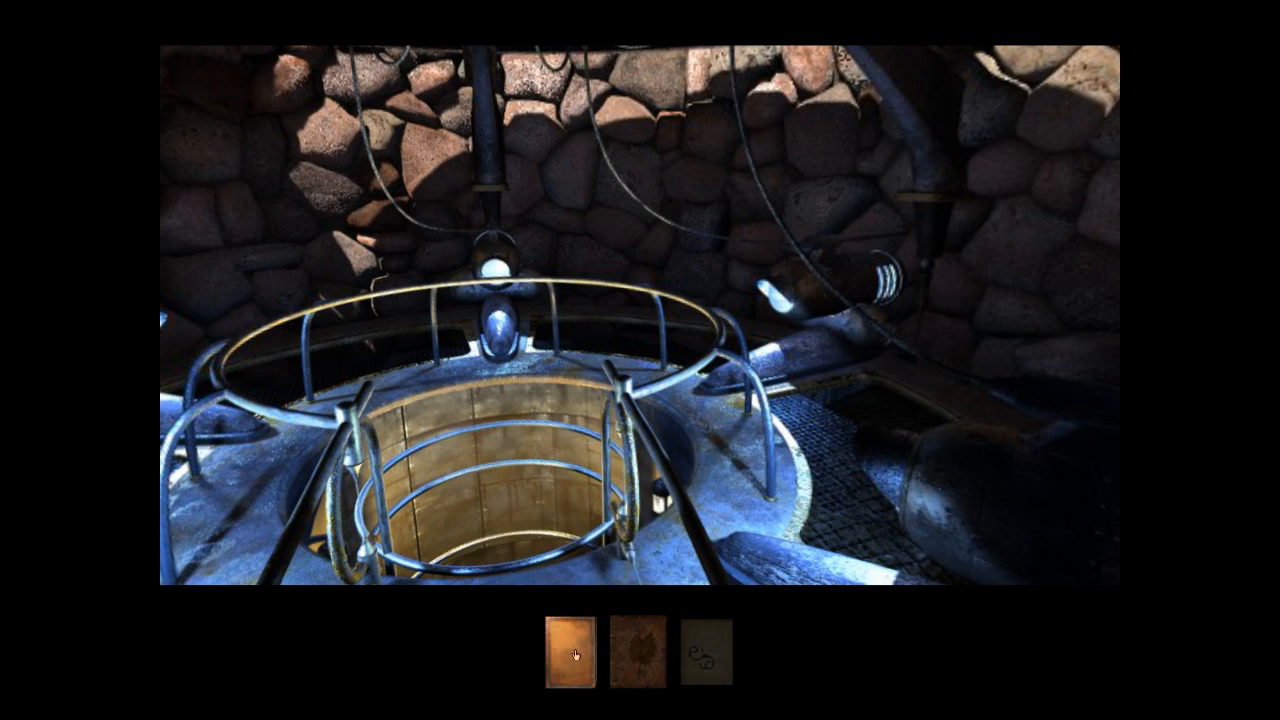
click(708, 654)
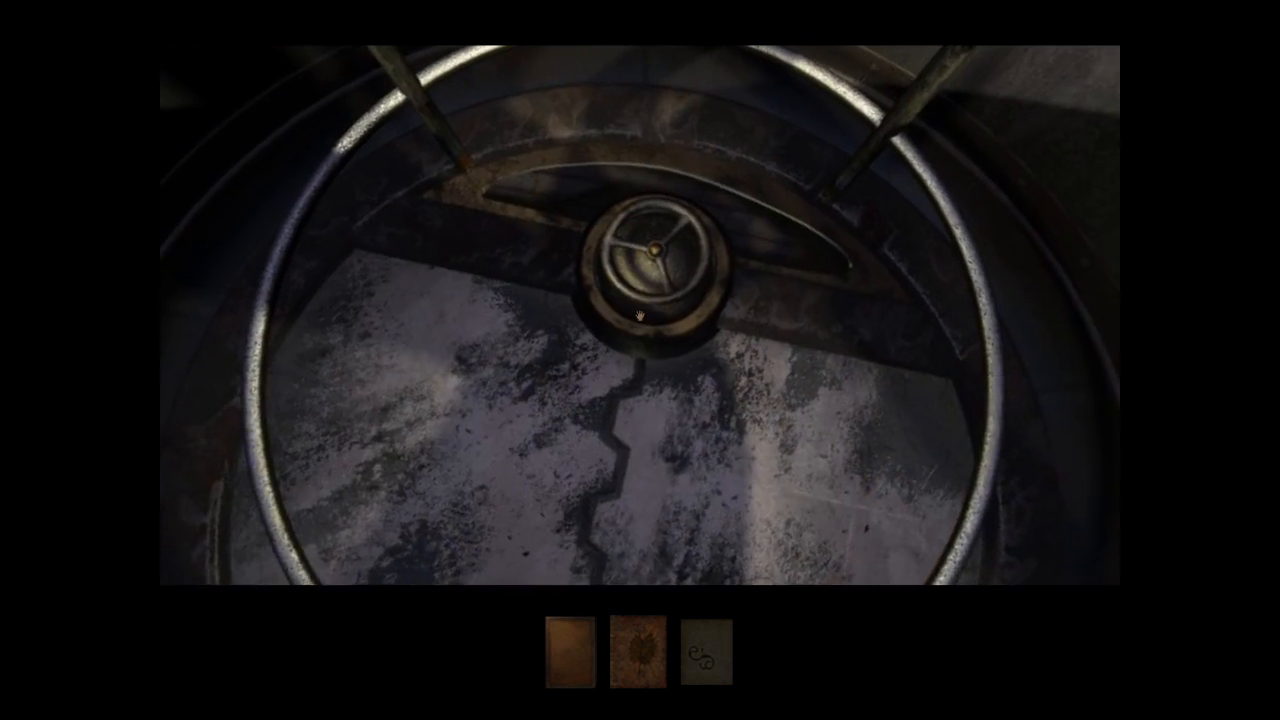
click(650, 260)
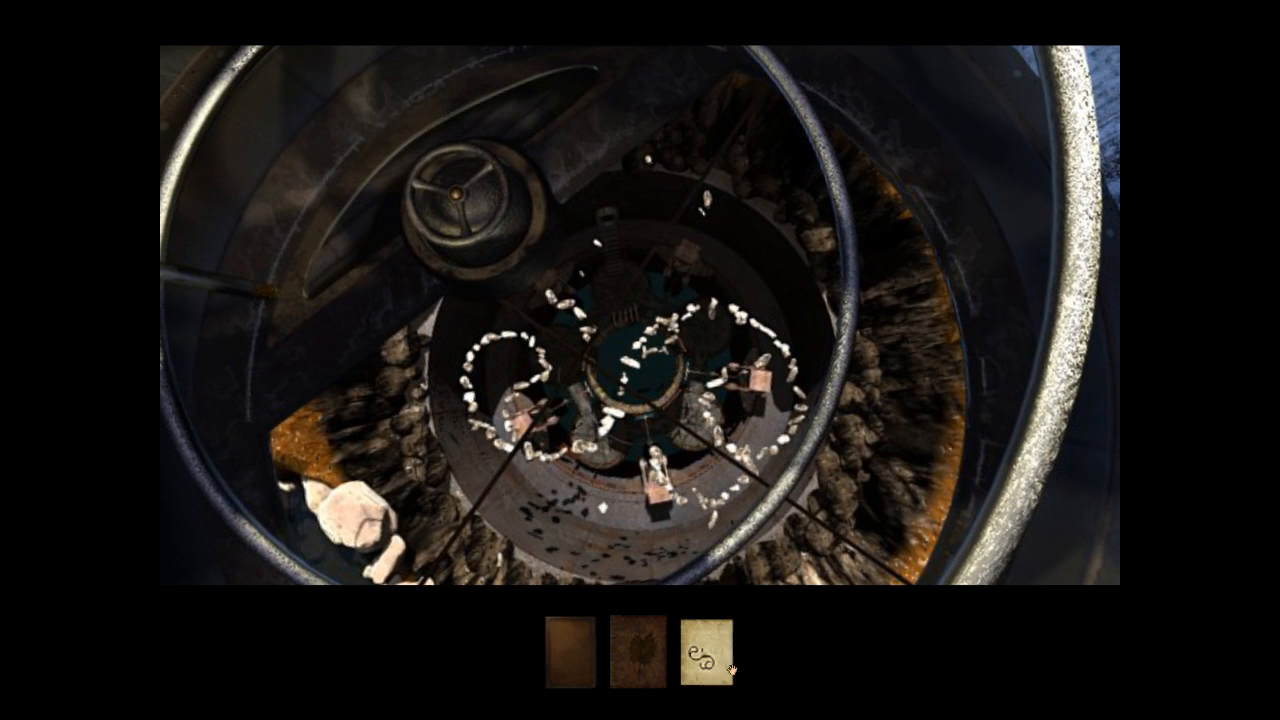
Reveal the ring platform below the hatch, then read the journal's scanning-device notes.
click(700, 662)
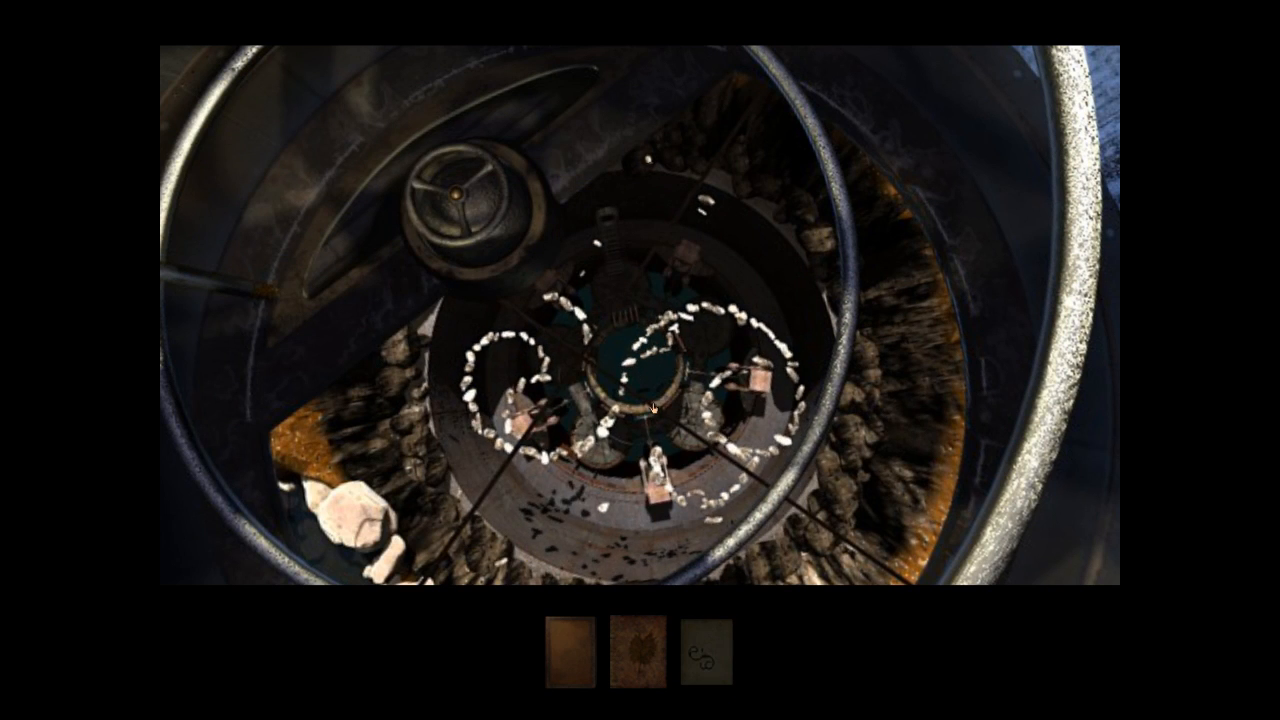
click(636, 660)
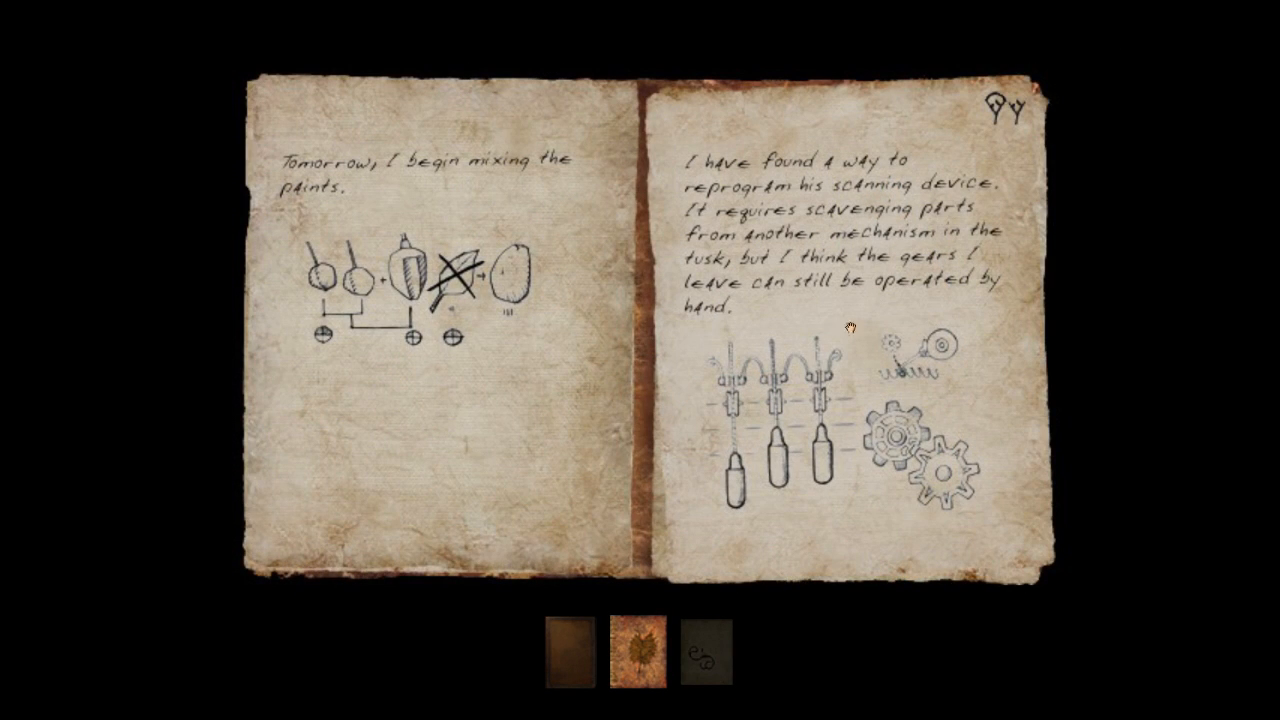
mouse_move(364, 352)
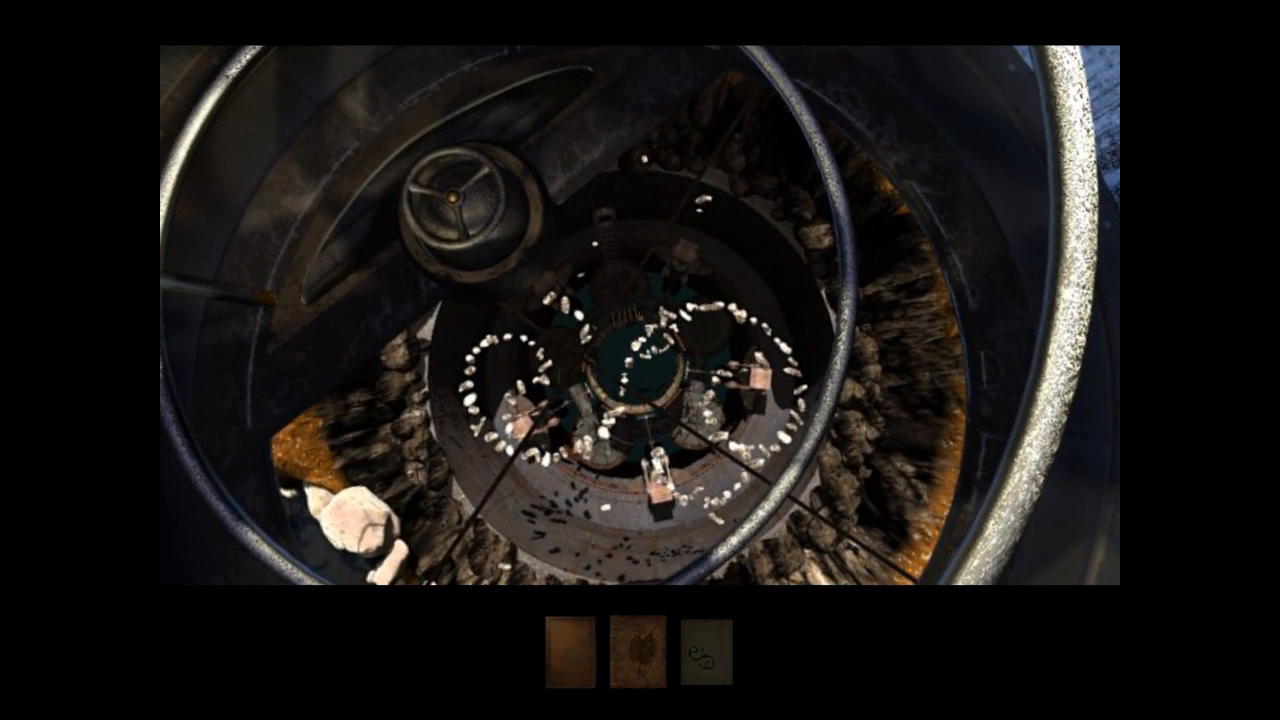
Slide open the brass cage panel to reveal the Narayan linking book.
click(704, 656)
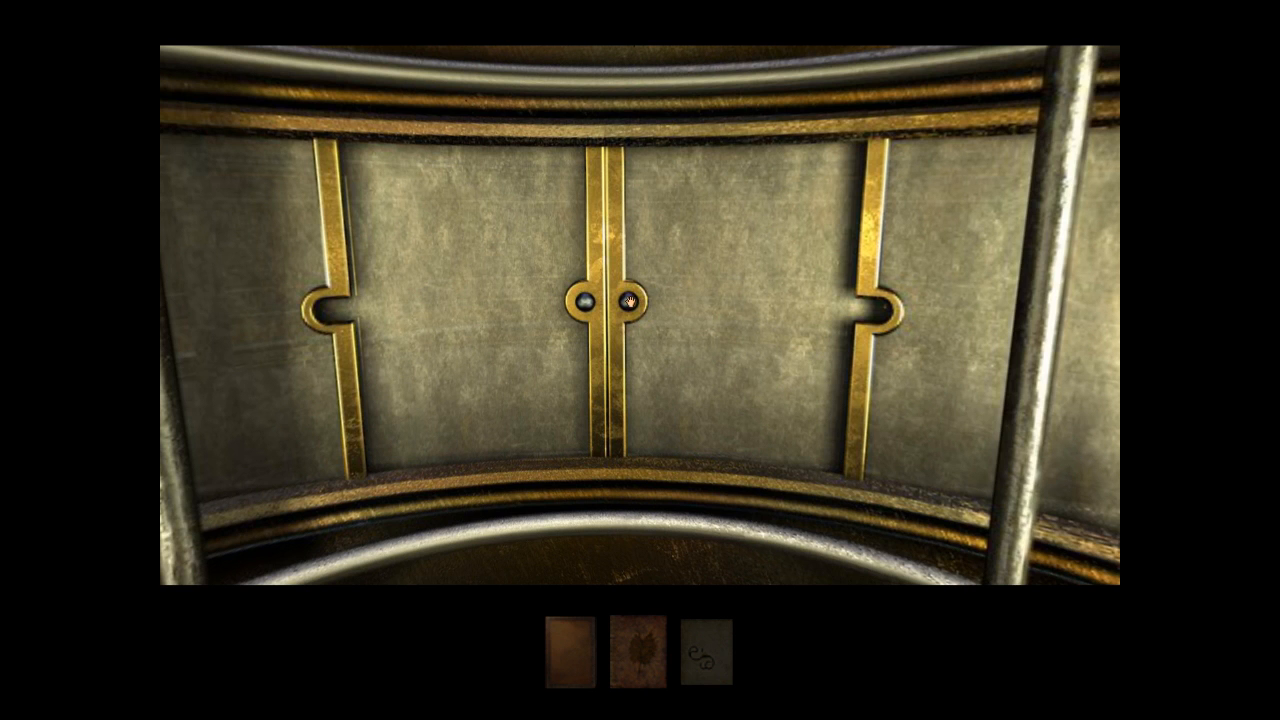
click(628, 300)
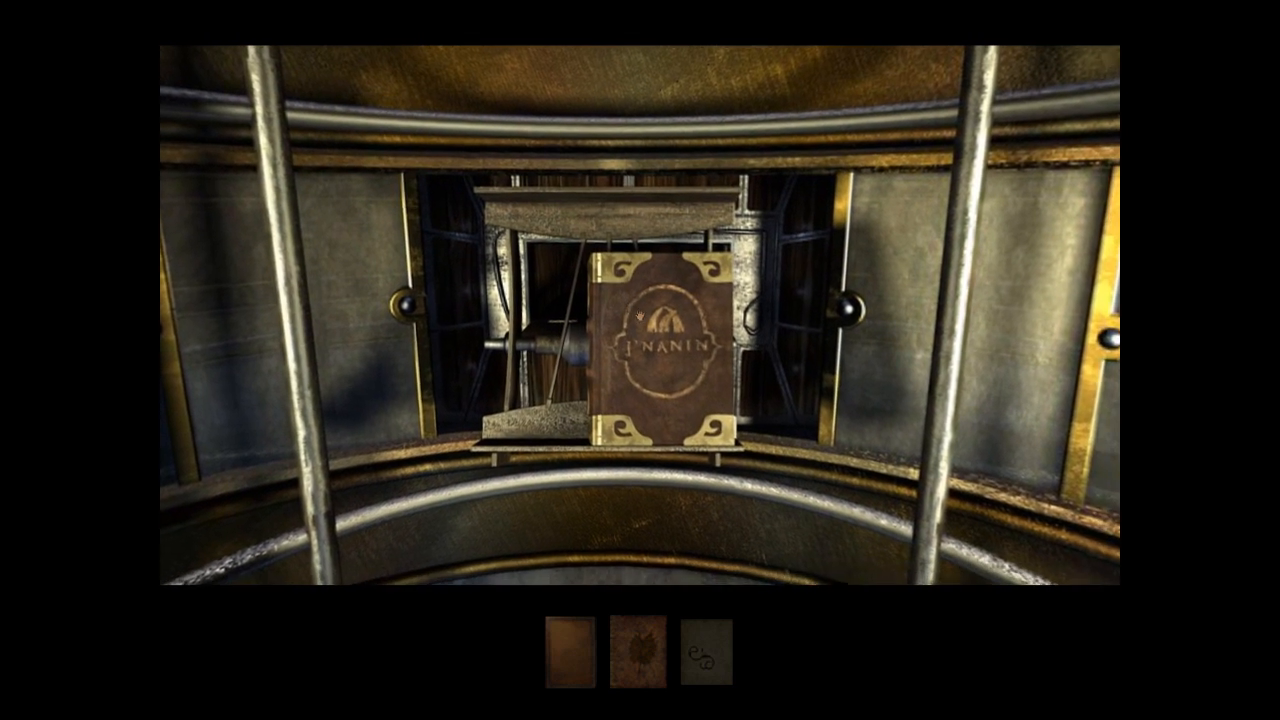
Open the caged linking book's cover and link through its page image.
click(660, 350)
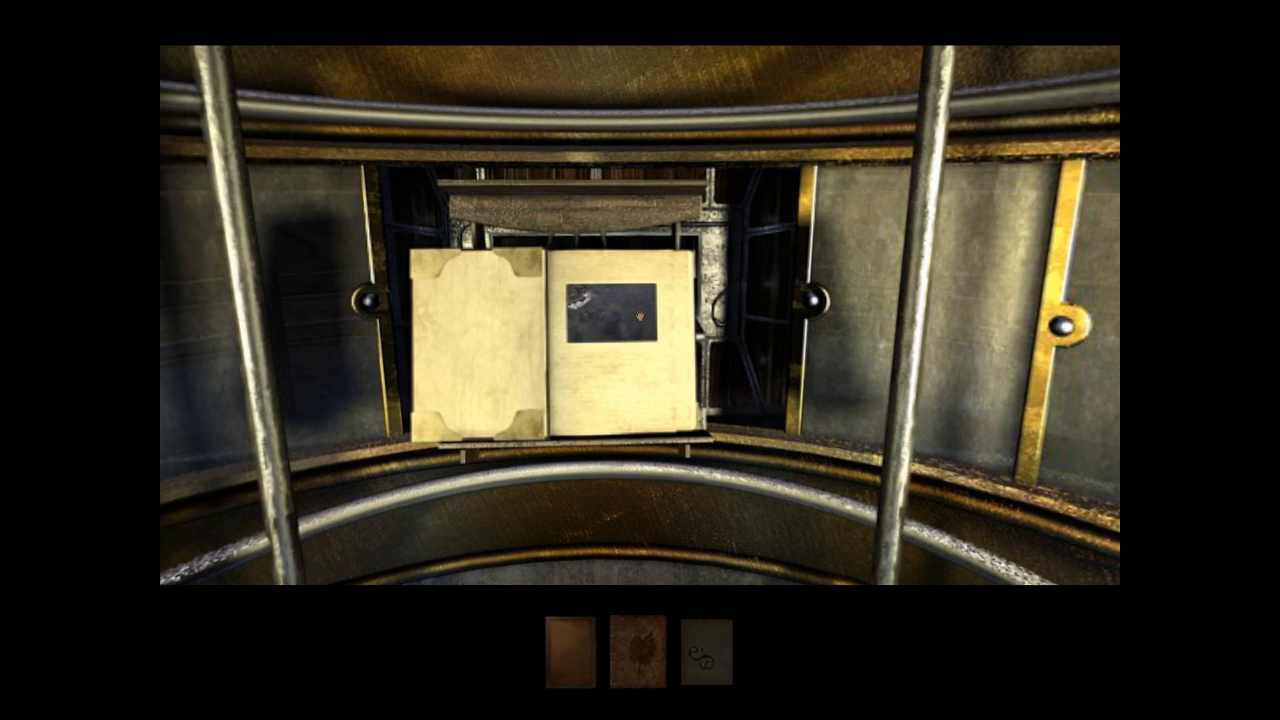
click(612, 310)
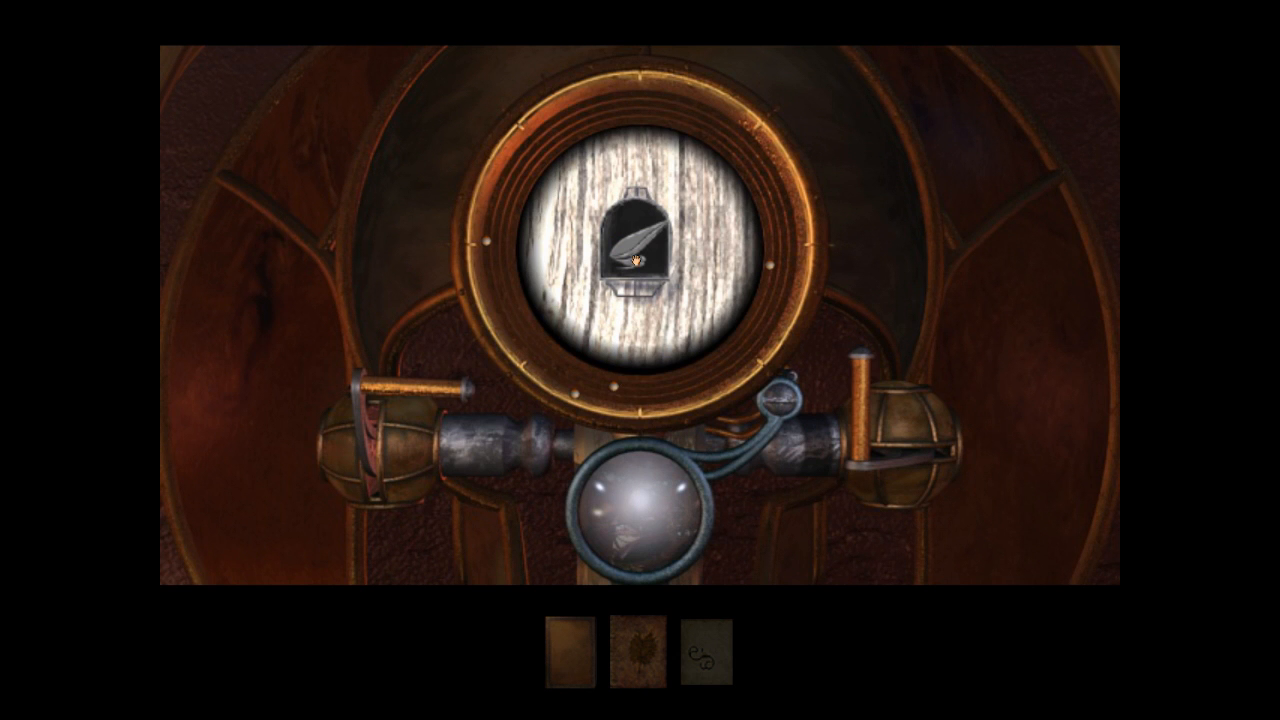
mouse_move(958, 200)
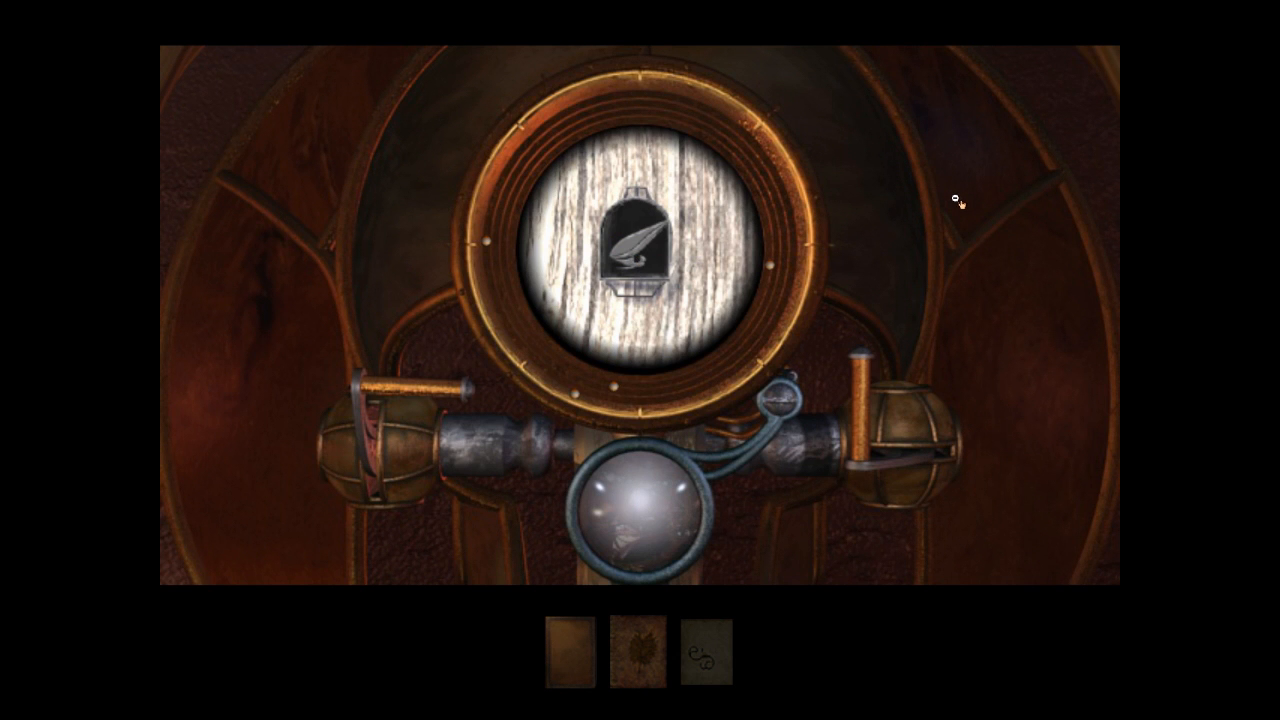
mouse_move(948, 200)
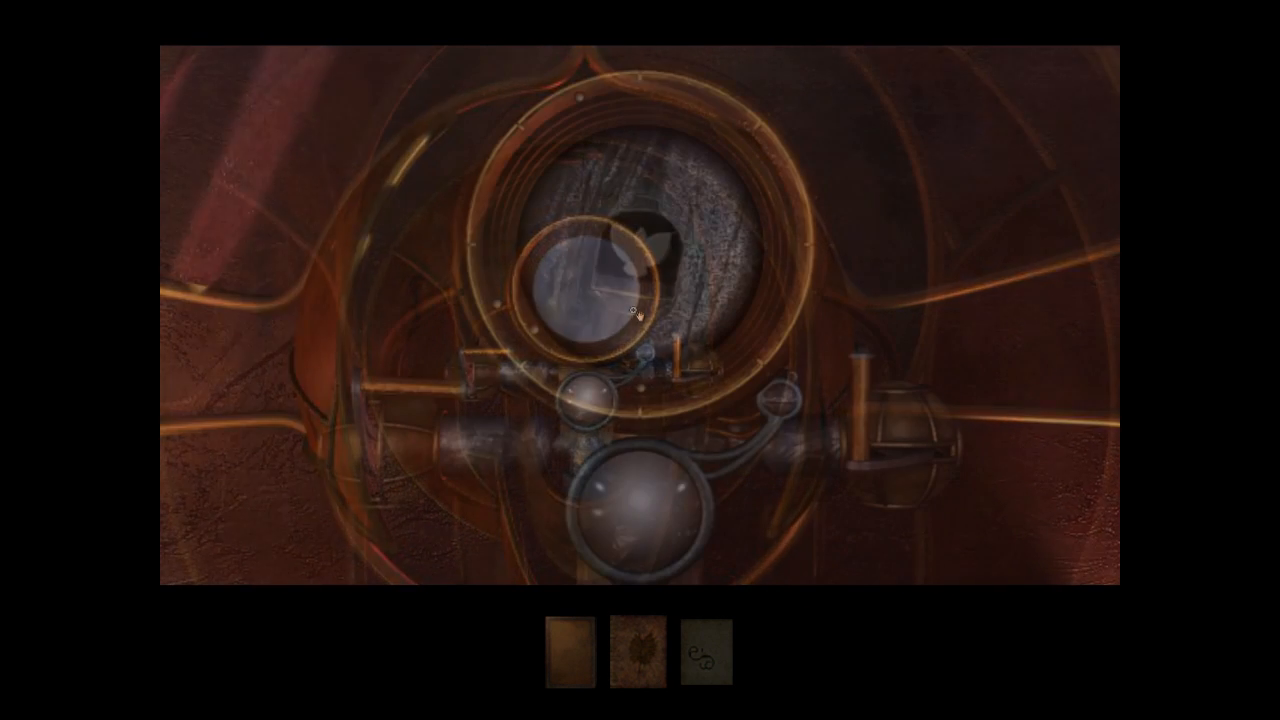
Approach the symbol viewer and rotate its wheel until the ring symbol shows.
click(630, 310)
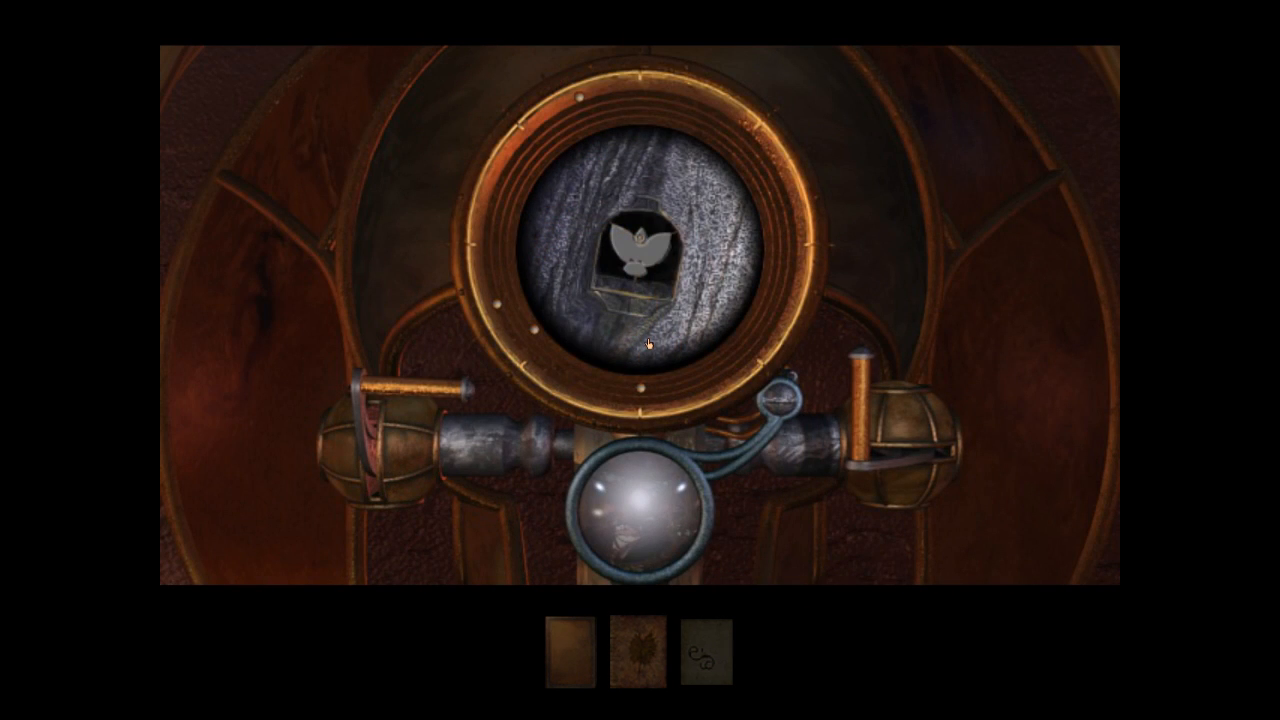
mouse_move(1020, 290)
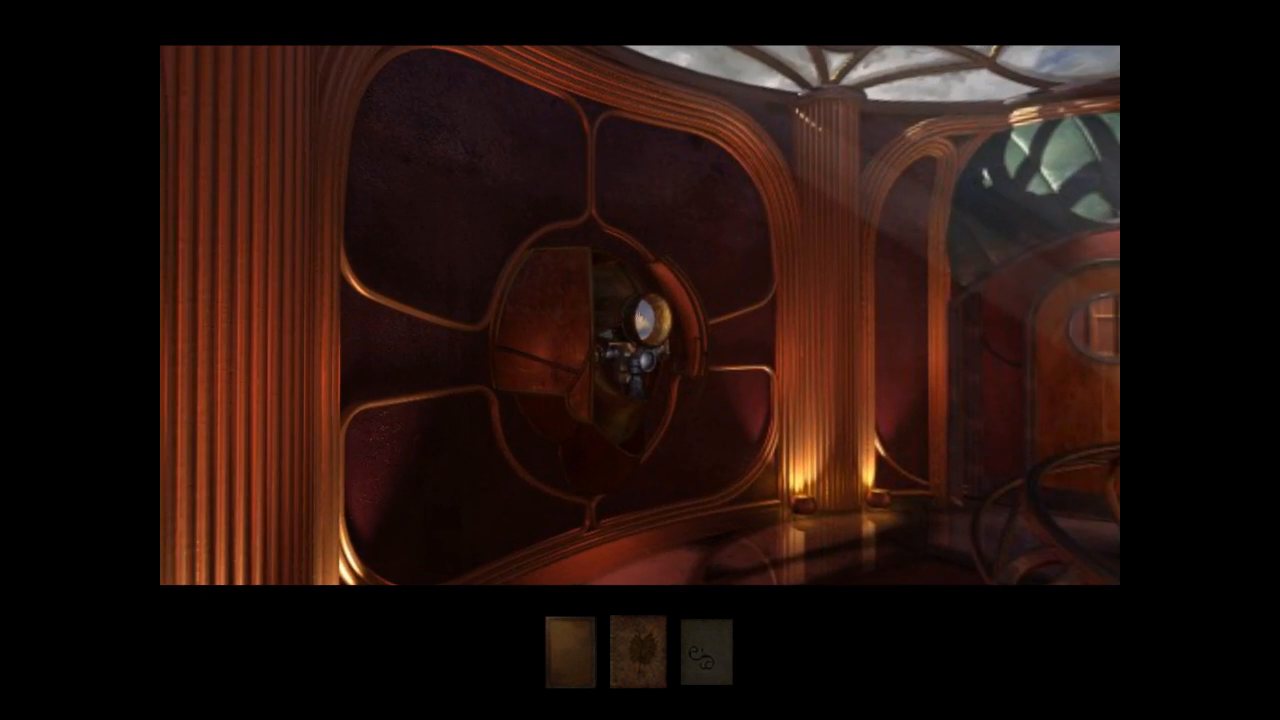
click(616, 340)
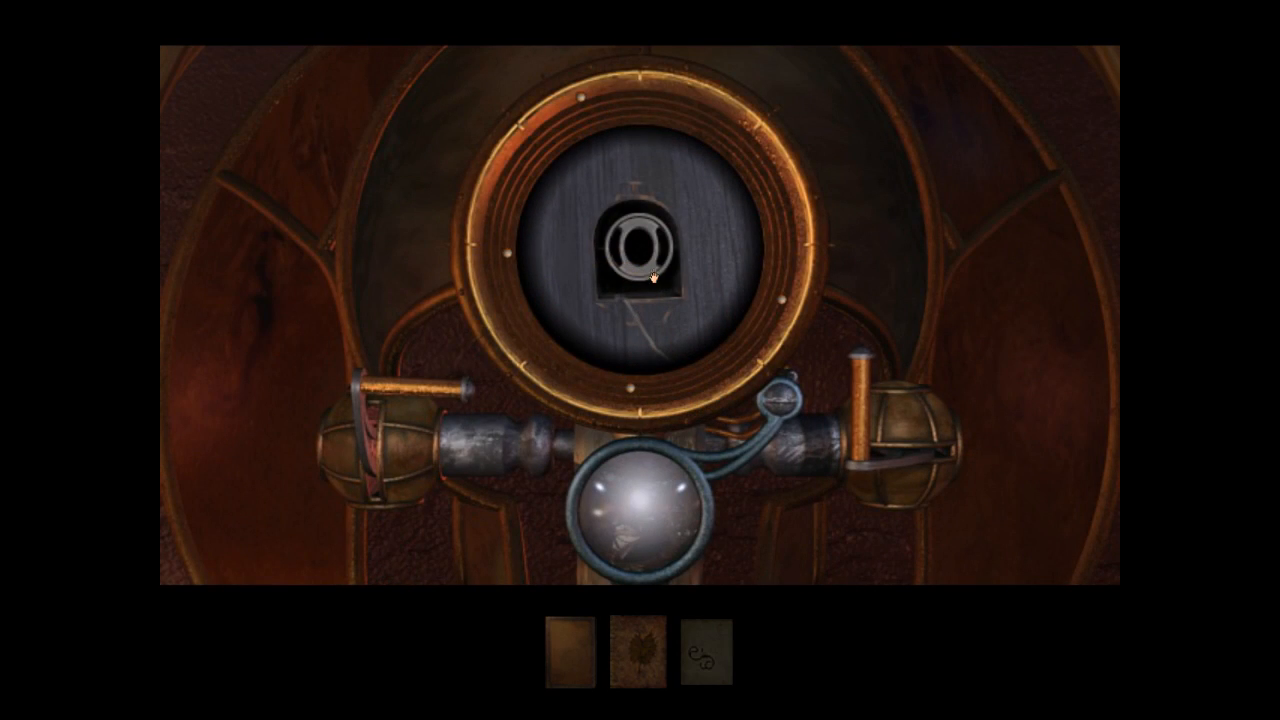
click(644, 270)
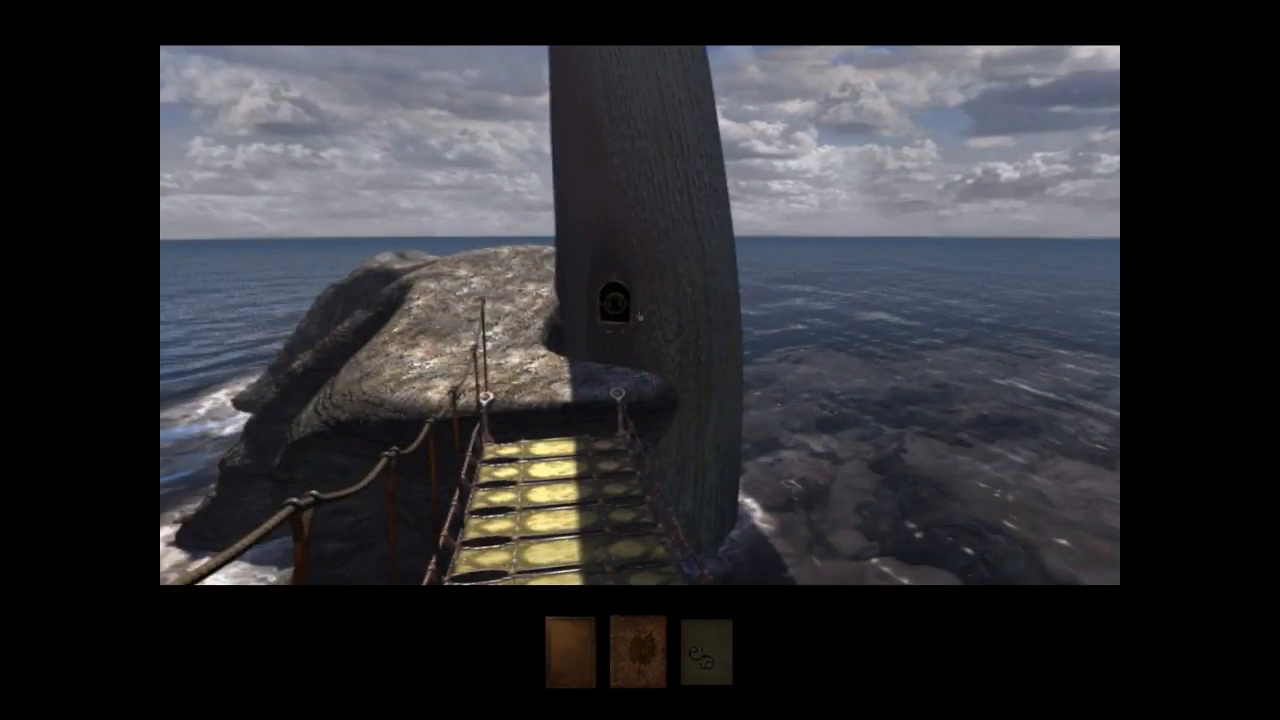
Walk forward across the rope bridge into the tower interior.
click(610, 304)
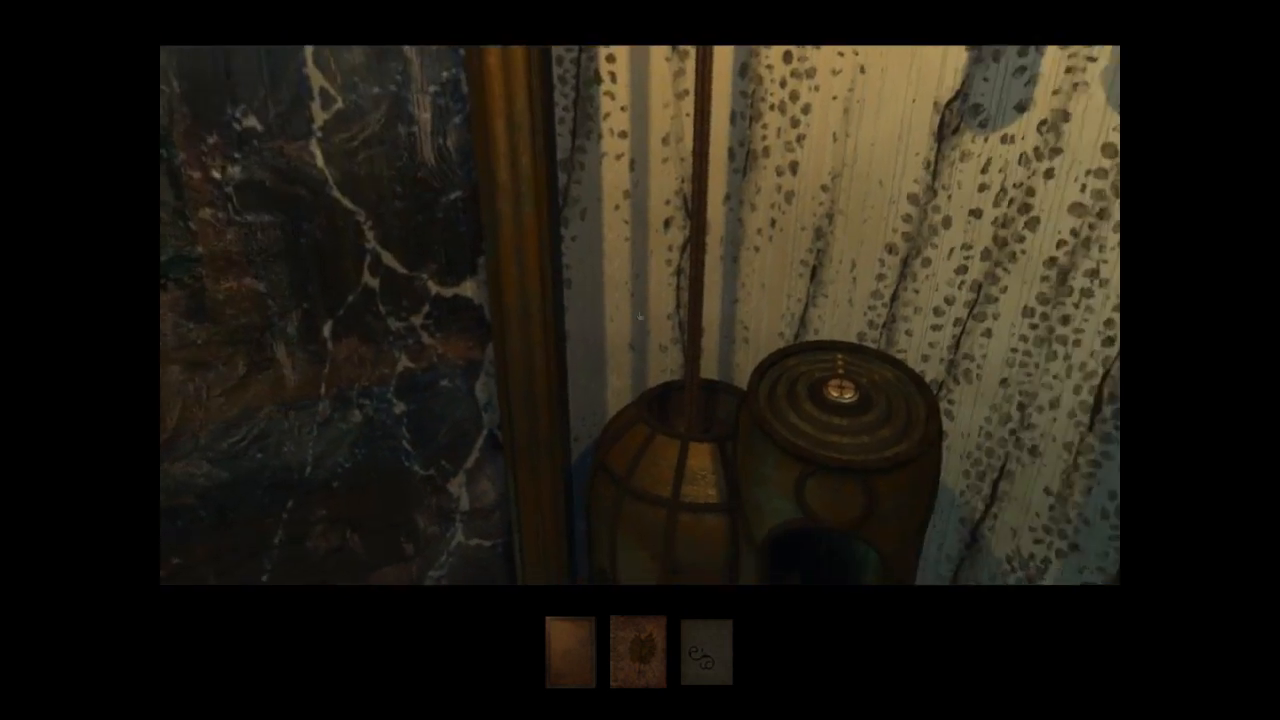
Look up at the rotating ring mechanism, then turn back toward the brass book cage.
click(842, 396)
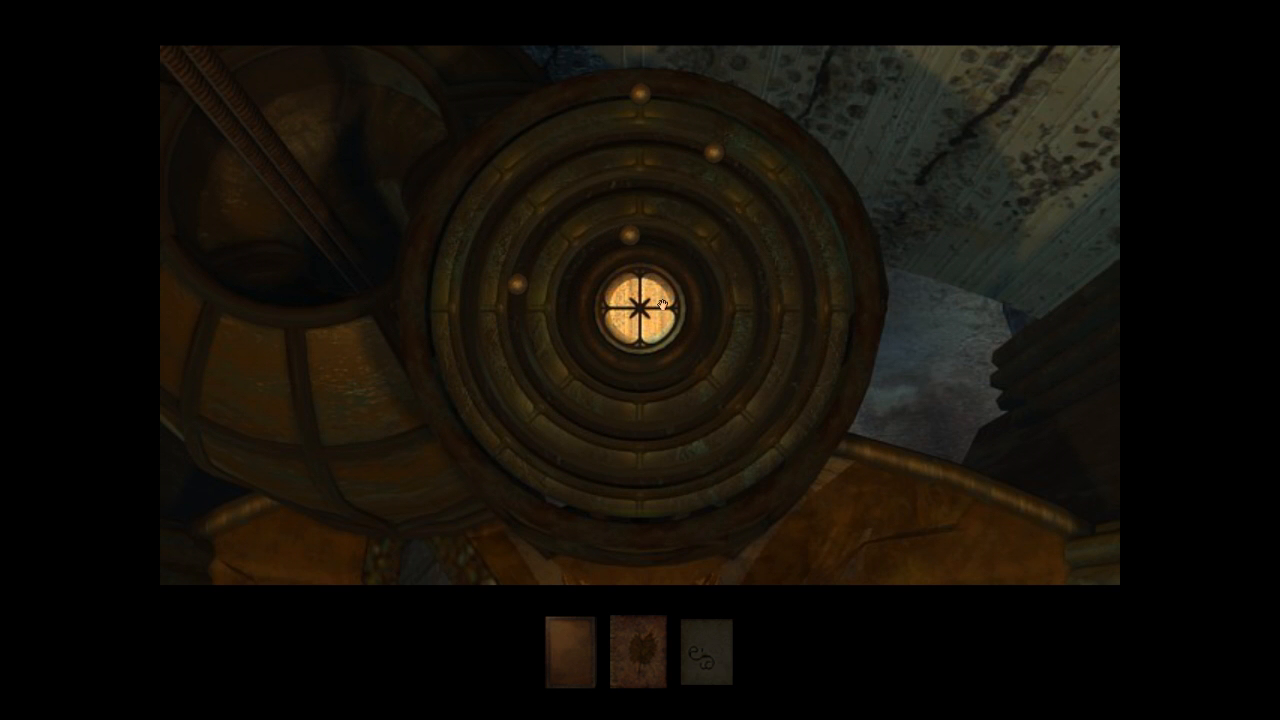
click(640, 304)
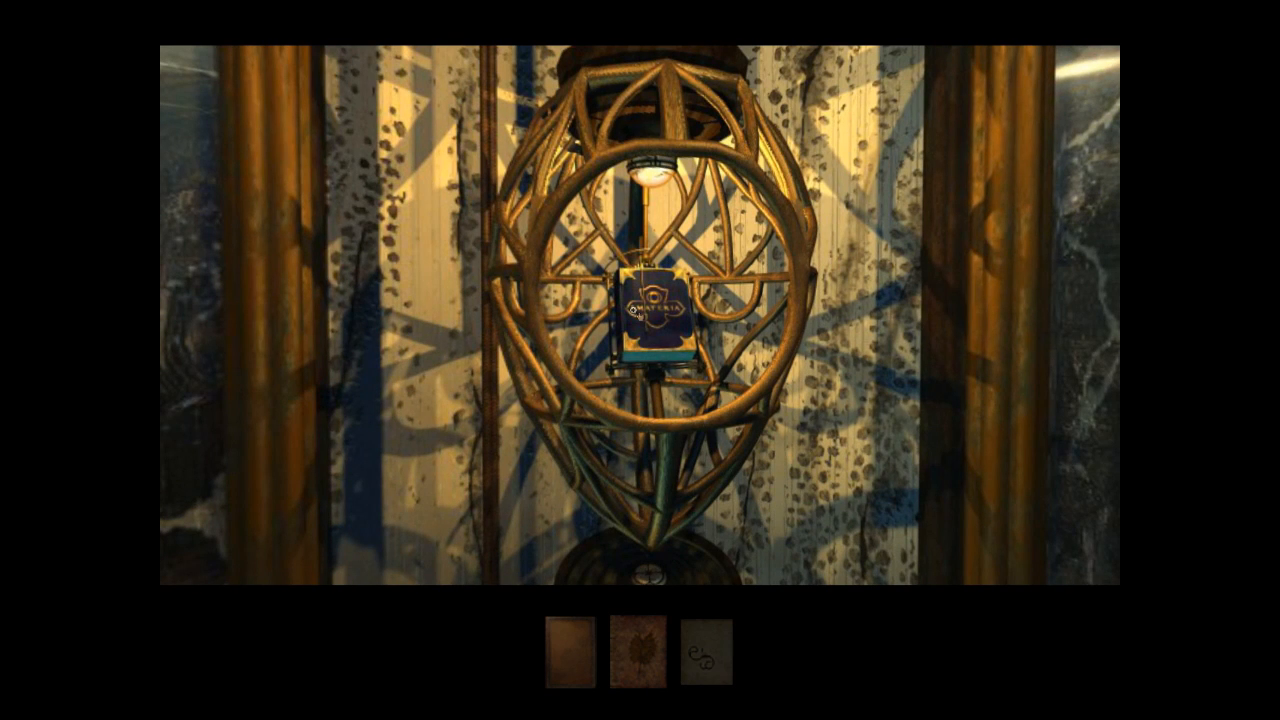
Move in close to the caged Amateria book and open its cover.
click(656, 320)
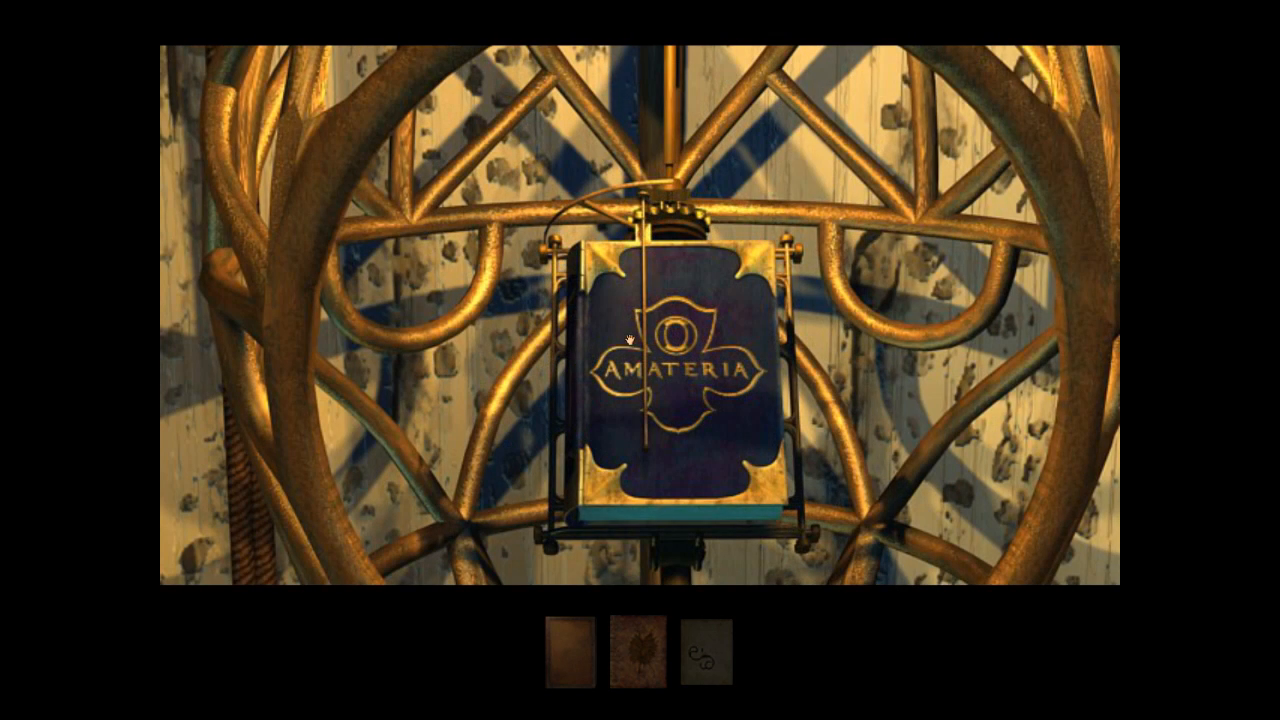
mouse_move(680, 390)
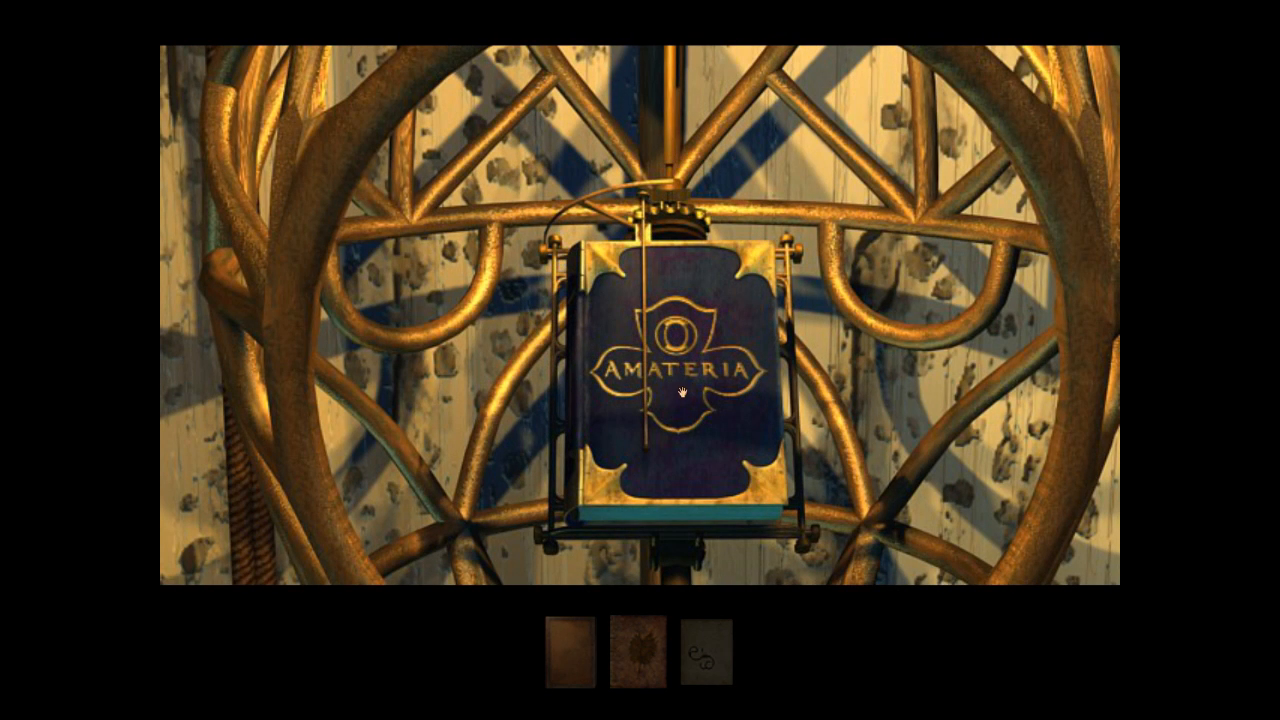
mouse_move(704, 376)
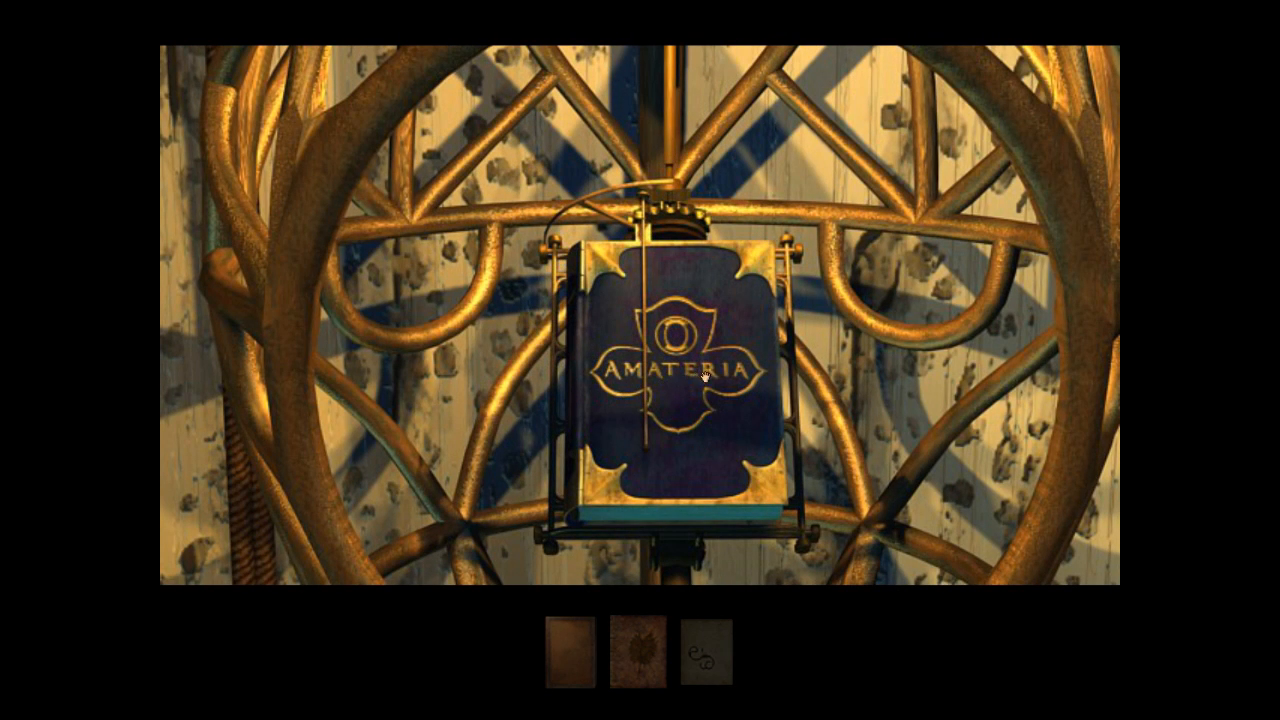
click(670, 376)
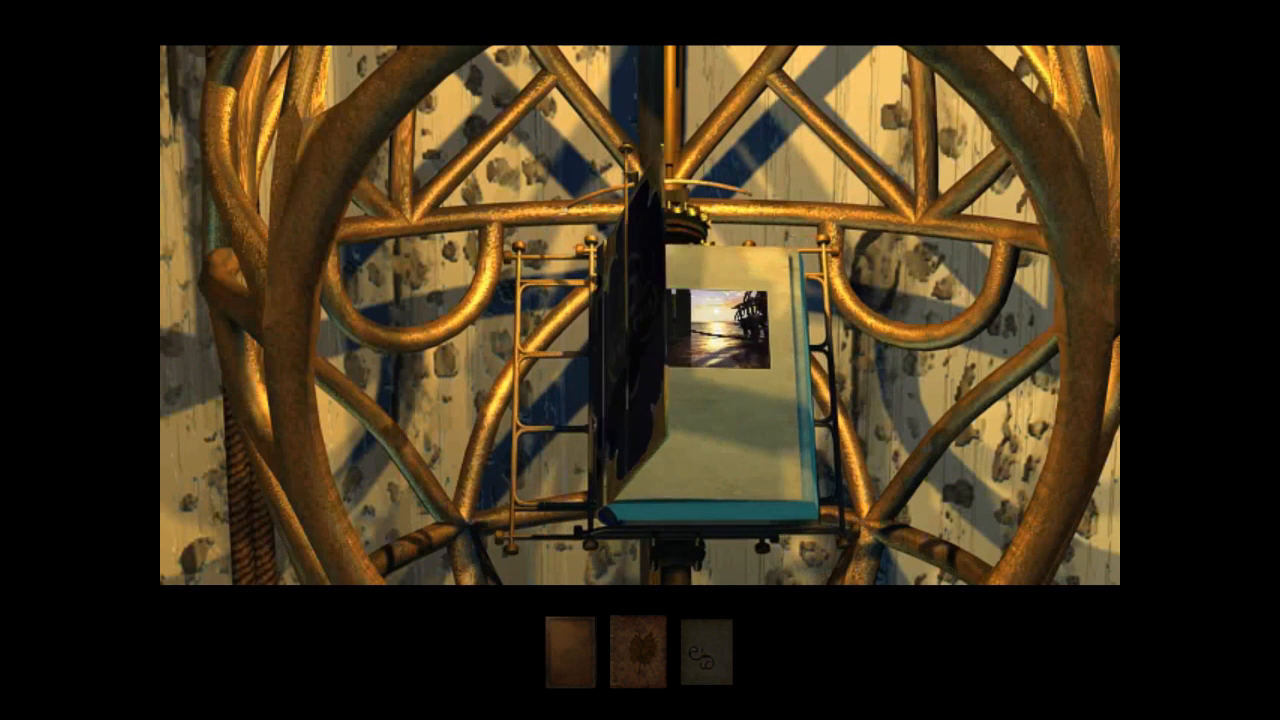
Touch the glowing linking image to travel to Amateria's sunset shore.
click(720, 324)
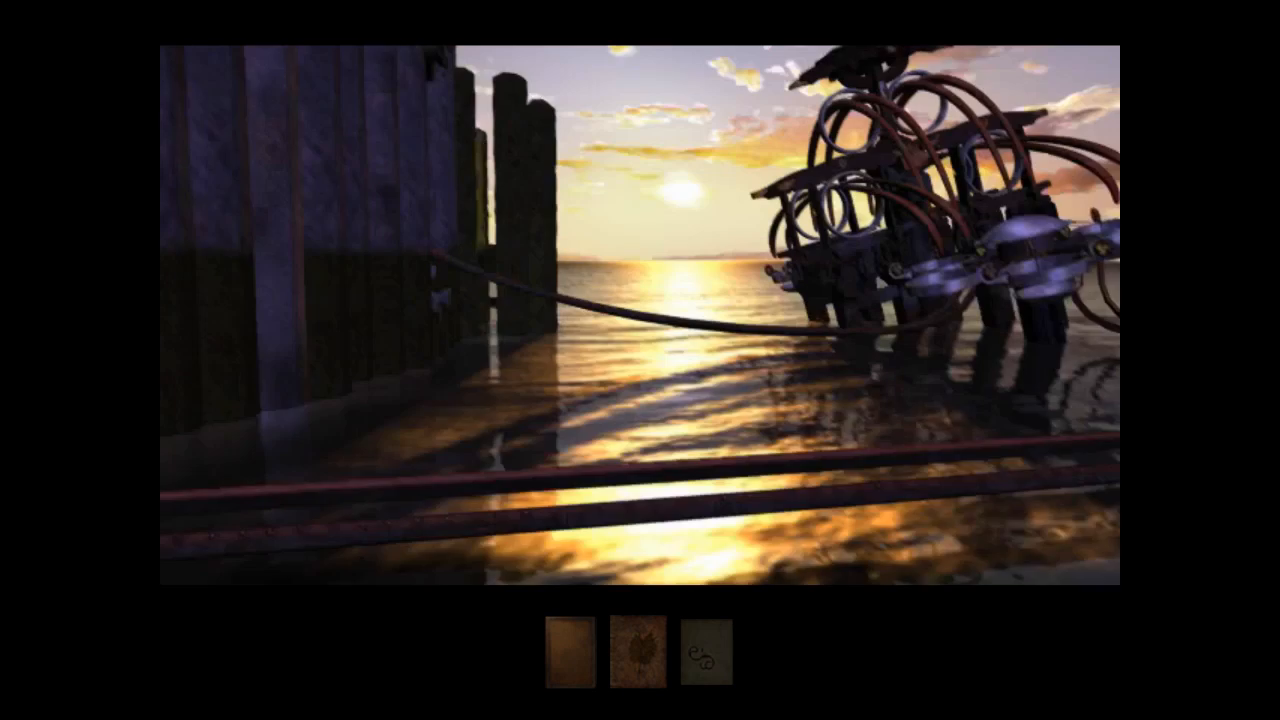